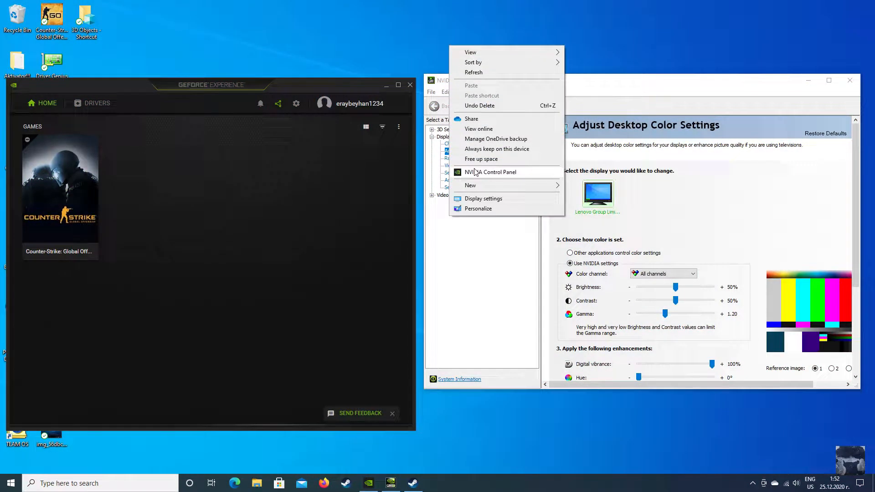
click(493, 172)
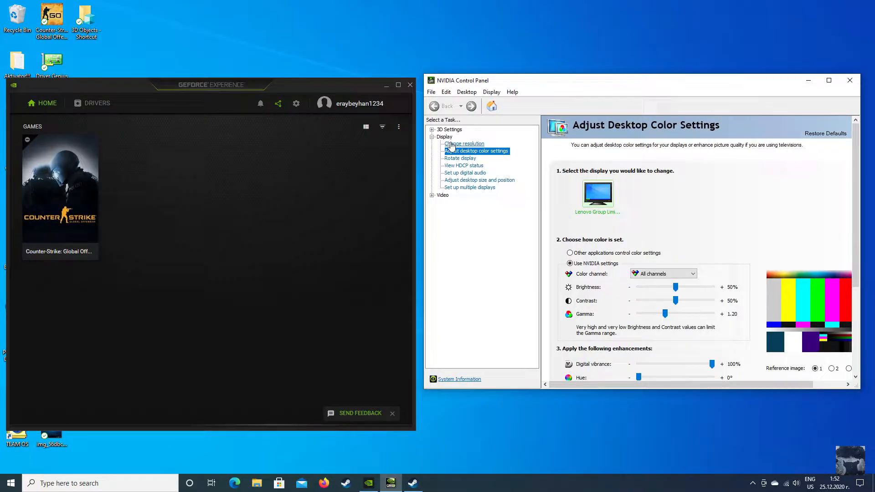
mouse_move(620, 199)
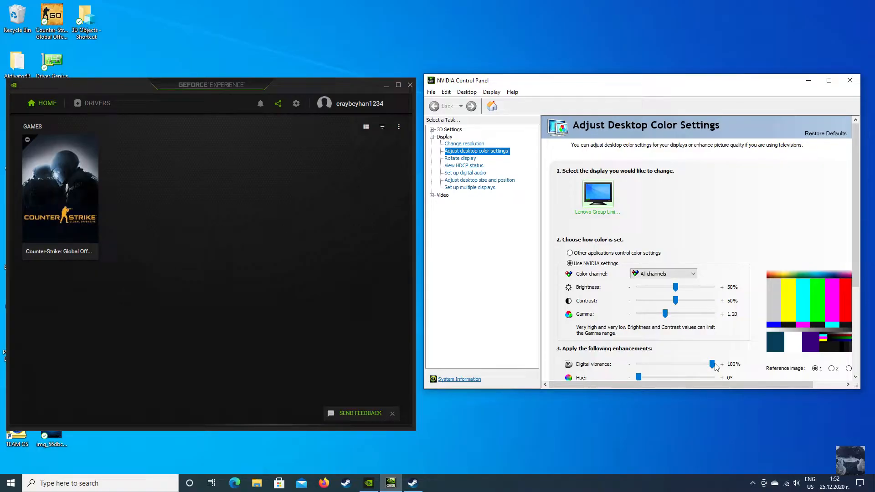
mouse_move(681, 318)
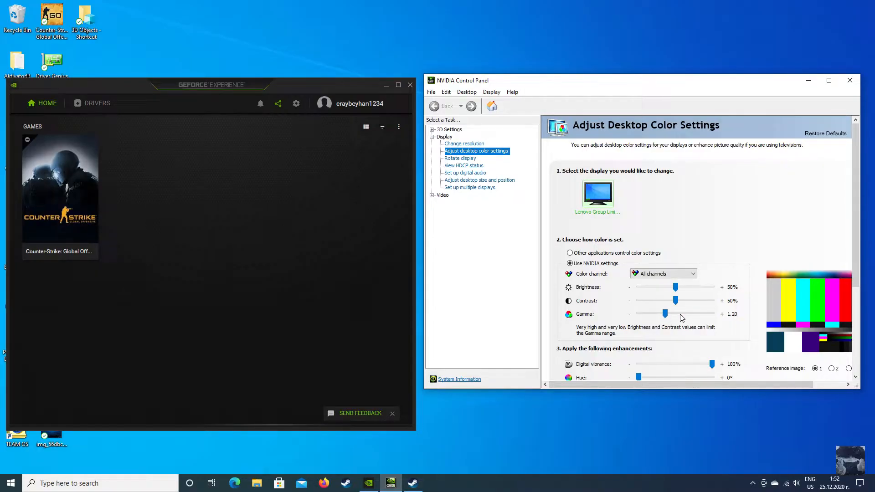
mouse_move(730, 318)
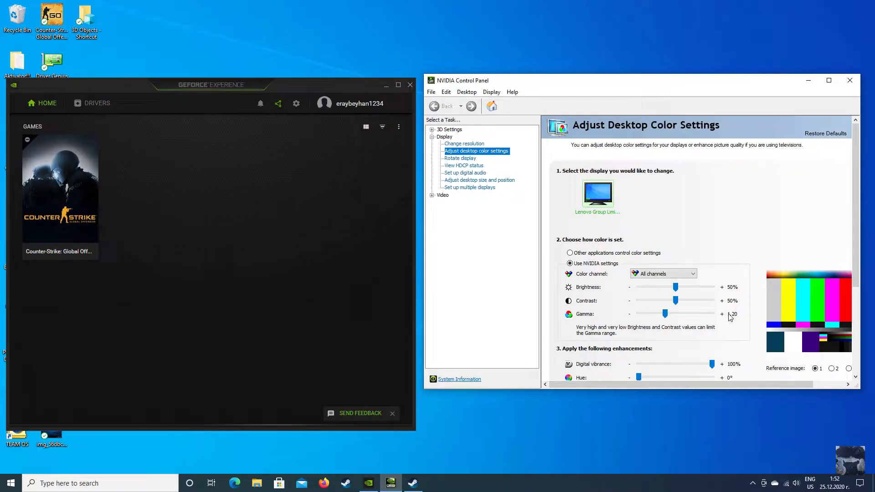
scroll(down, 3)
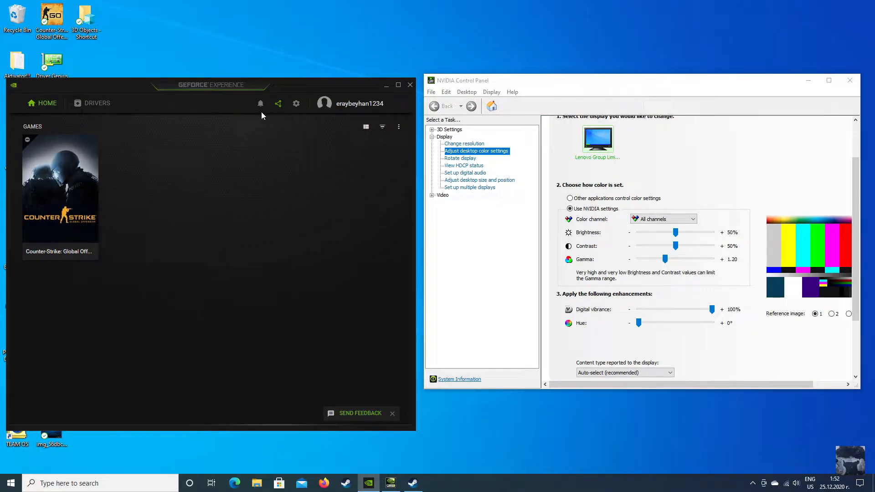
Centre the GeForce Experience window and show its General settings with experimental features enabled.
drag(210, 85, 399, 86)
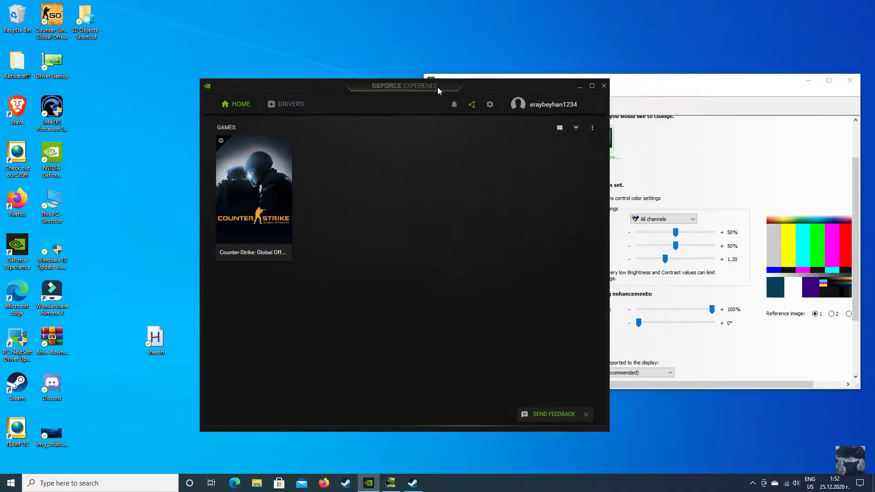
click(489, 103)
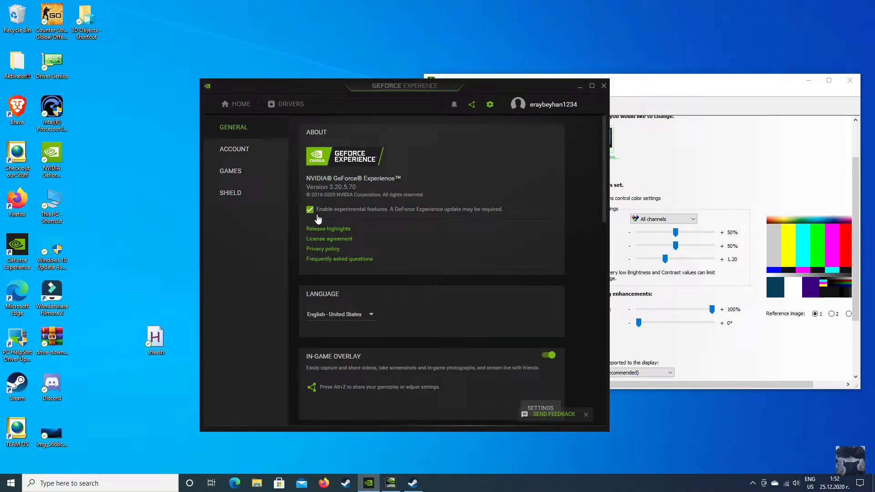
mouse_move(477, 213)
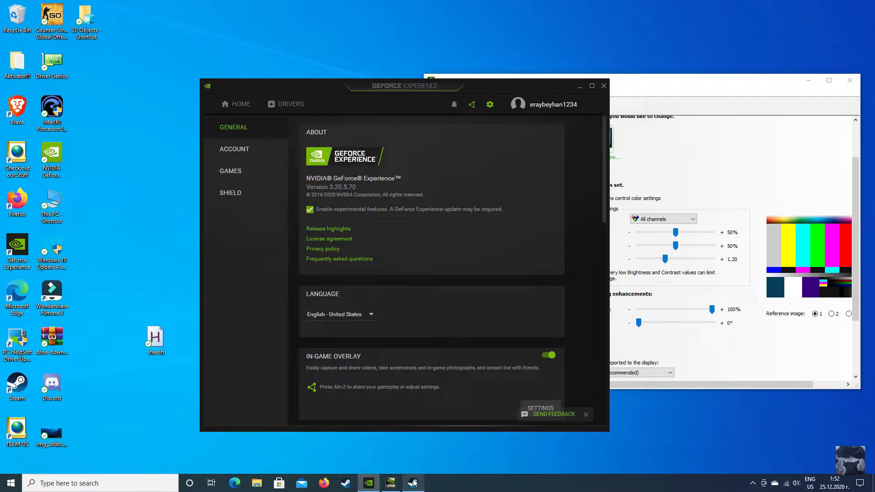
Add -allow_third_party_softwares to CS:GO's Steam launch options.
click(412, 483)
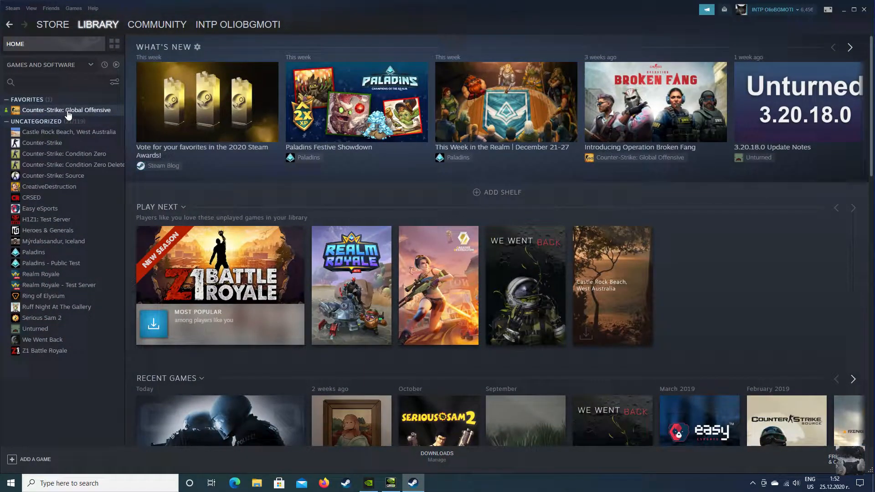
right_click(67, 110)
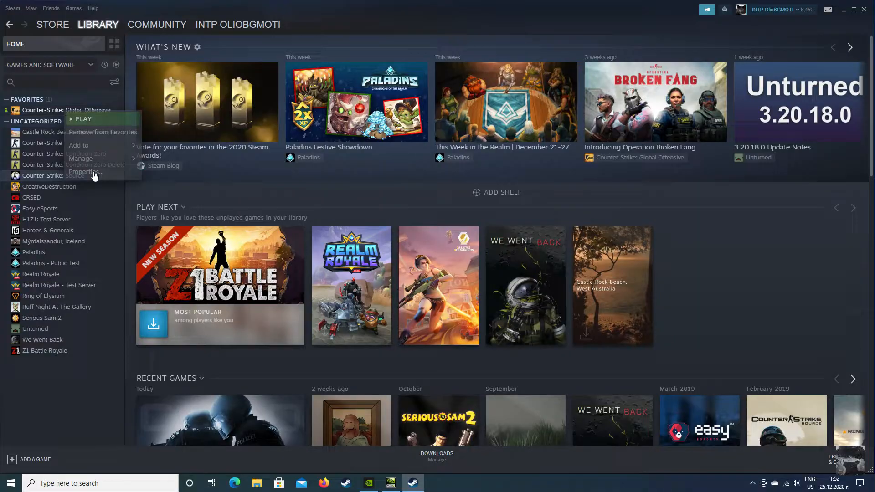
click(89, 172)
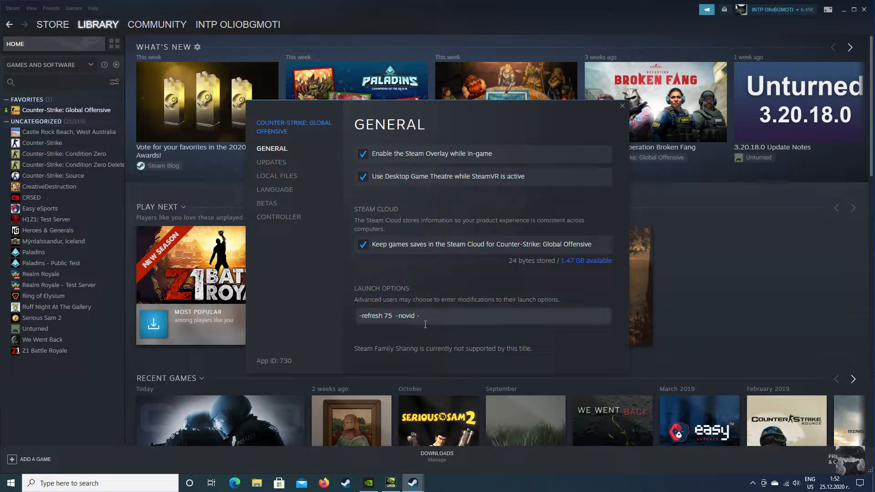
text(-allow_third_party_softwares)
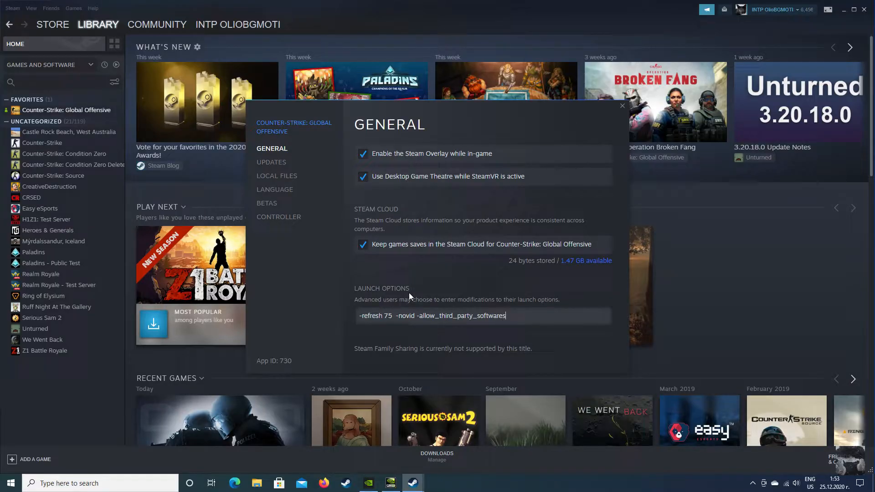
mouse_move(623, 108)
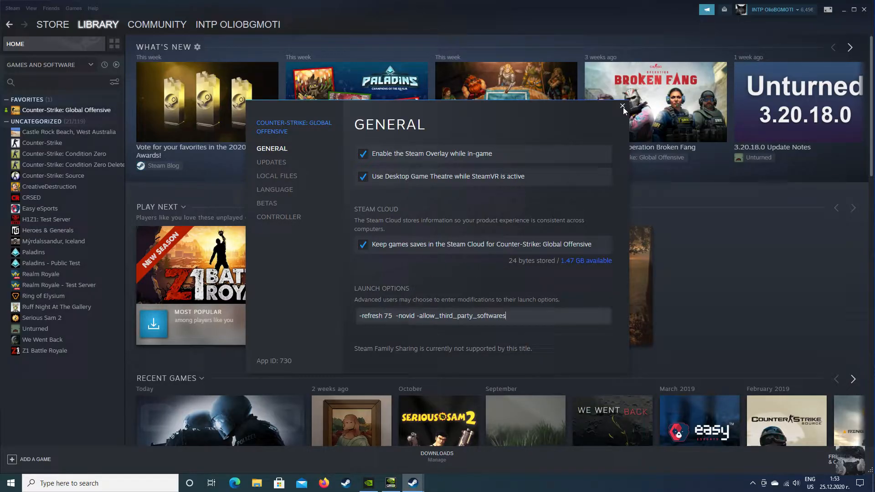
click(623, 106)
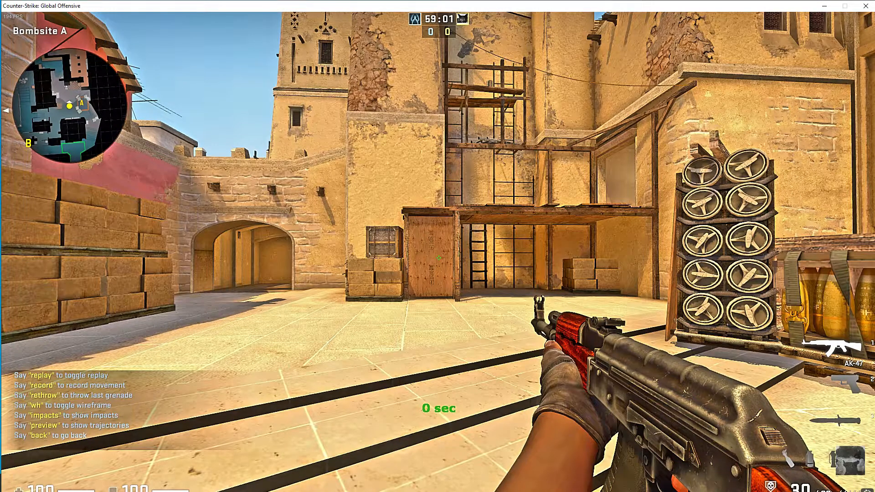
With CS:GO running, bring up the GeForce overlay (Alt+Z) and its Game filter panel.
key(alt+z)
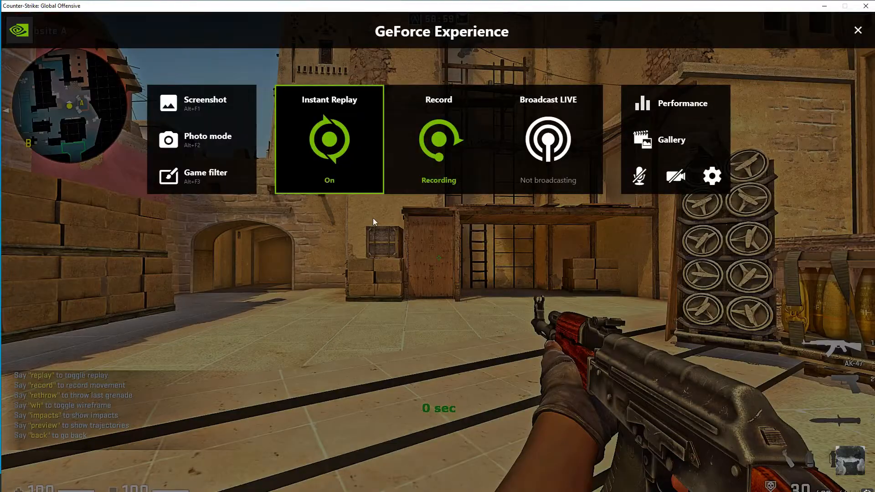
click(207, 175)
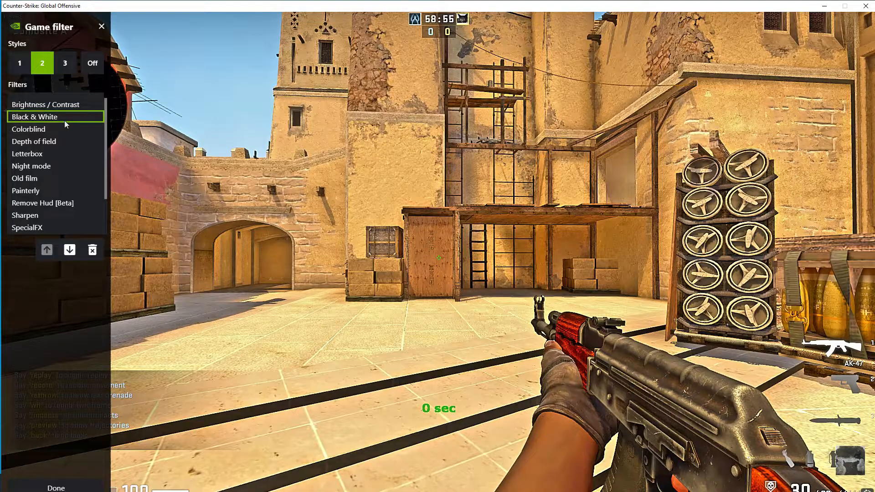
Try the Black & White filter, adjust Details and set Color vibrance to full.
click(34, 116)
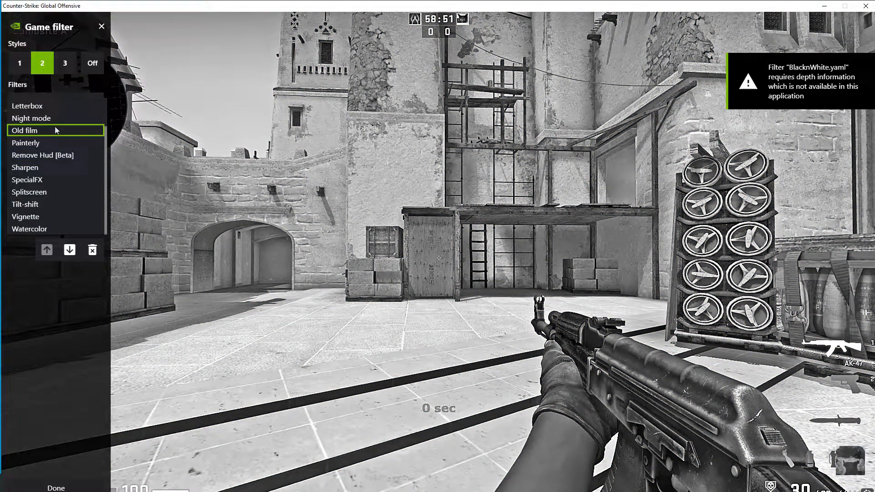
click(55, 130)
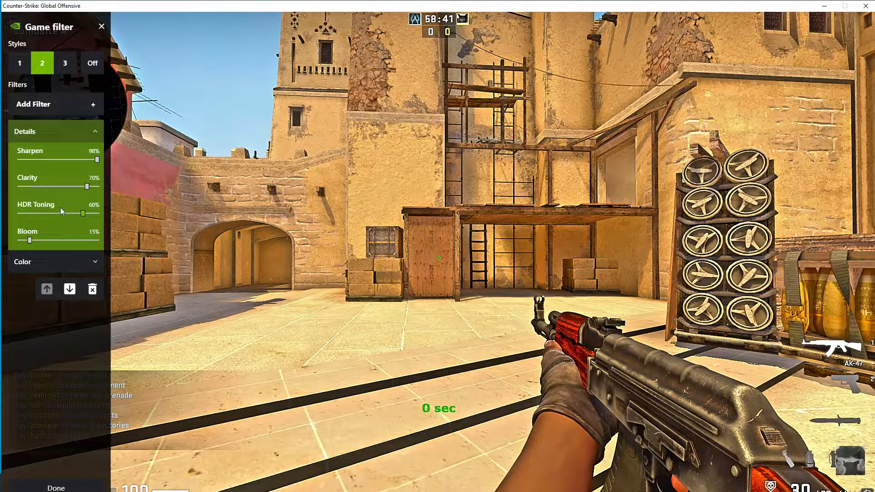
mouse_move(97, 121)
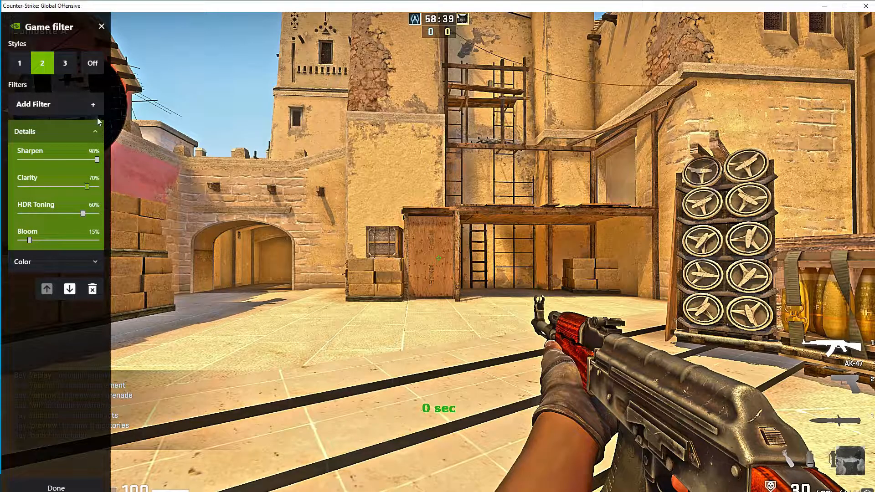
click(95, 131)
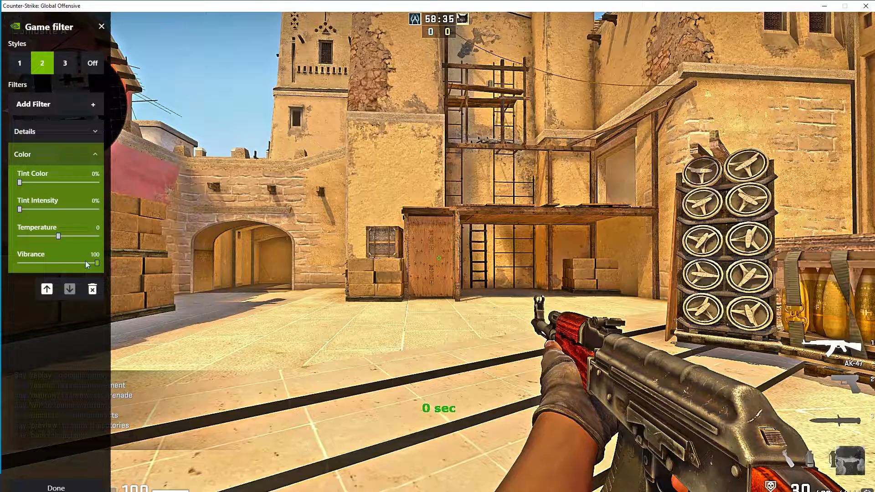
click(55, 154)
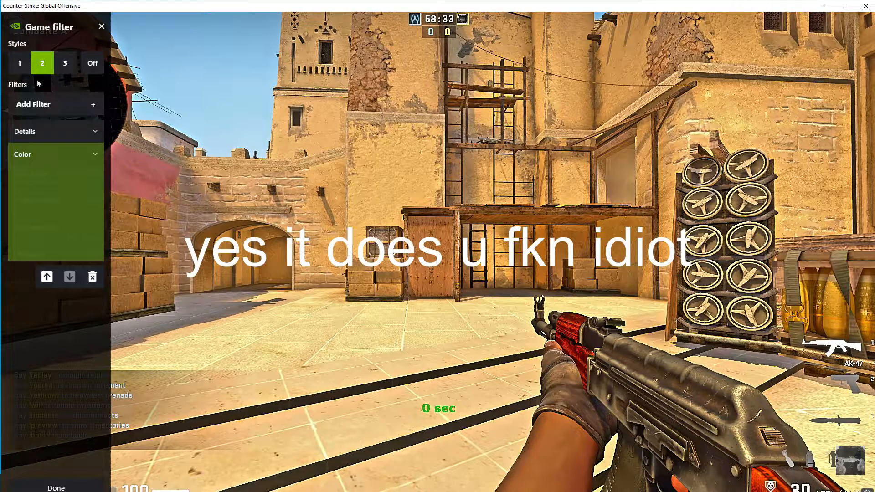
Switch to filter style 1 and set its Sharpen strength to about 51%.
click(20, 63)
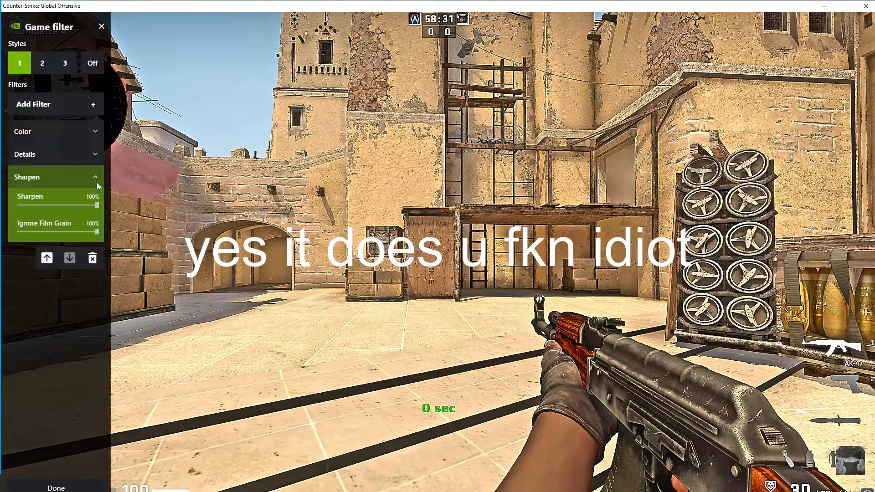
drag(94, 205, 59, 205)
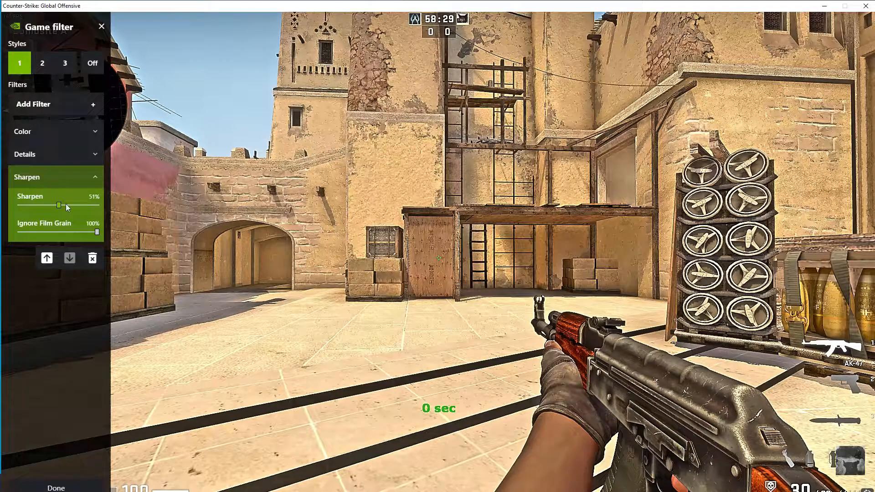
drag(60, 205, 99, 205)
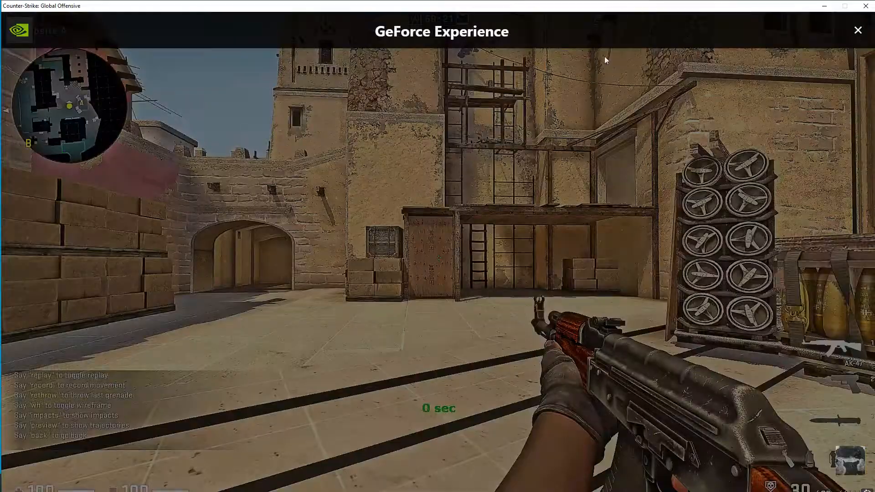
click(859, 30)
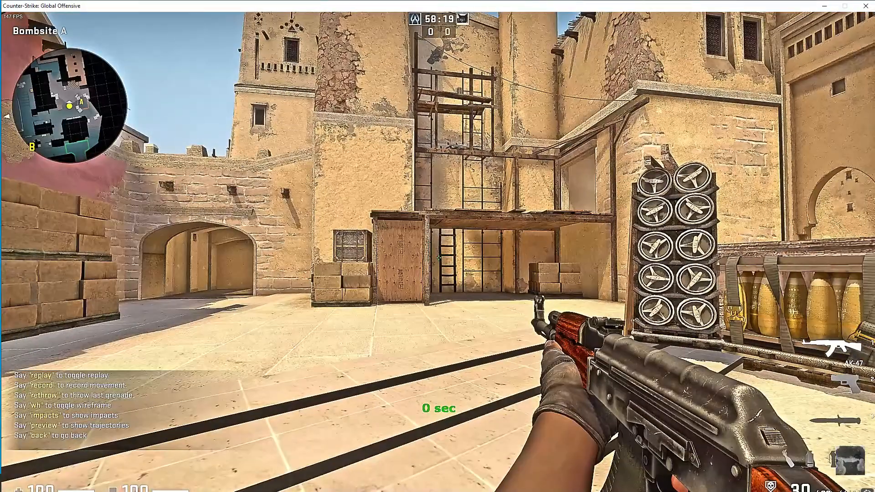
key(alt+z)
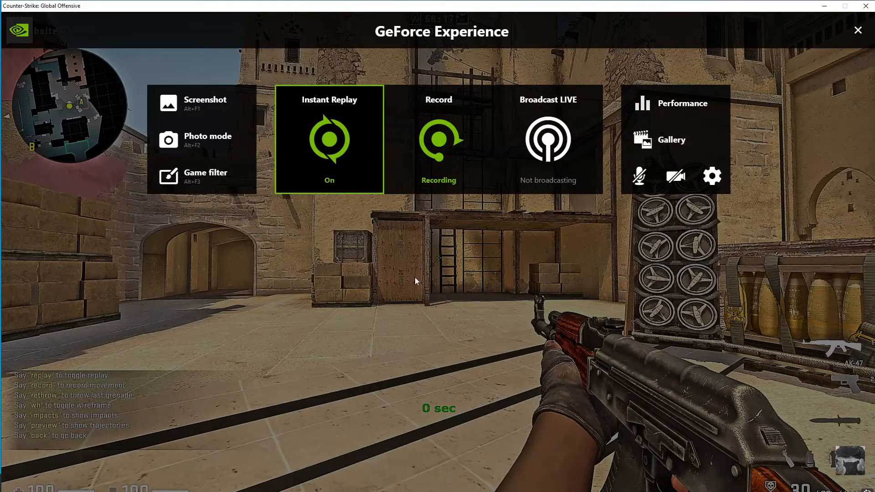